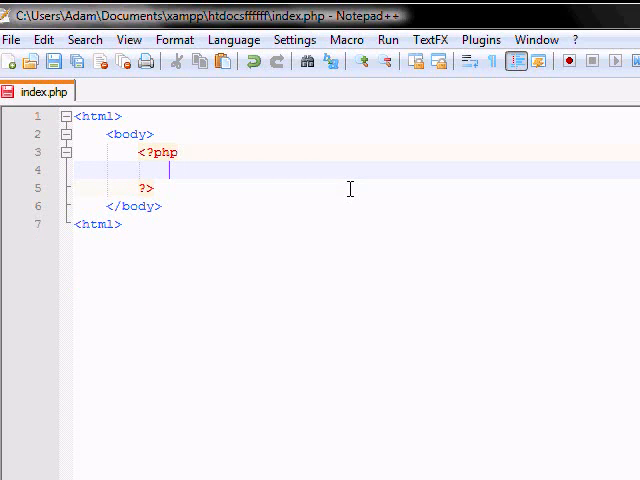
Step: Write $x = 1; followed by an empty switch ($x) { } in the PHP block
text($x)
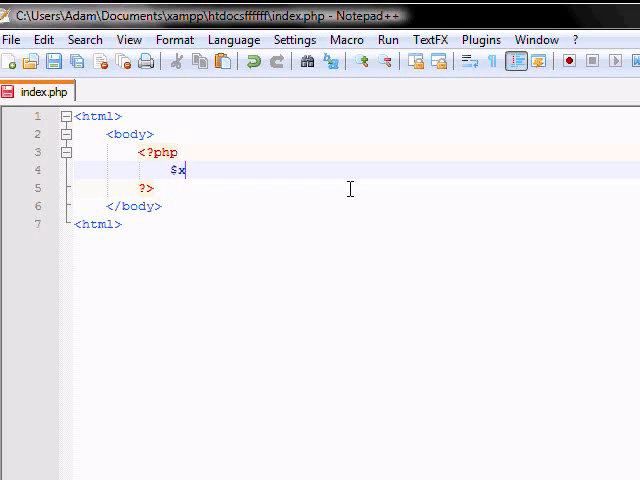
text(= 1;)
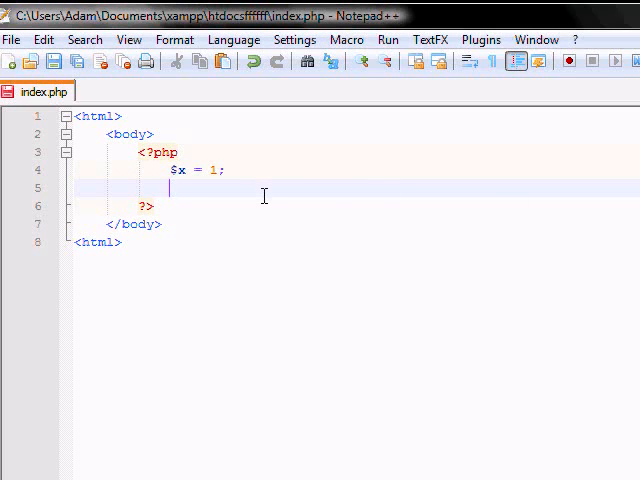
text(switch)
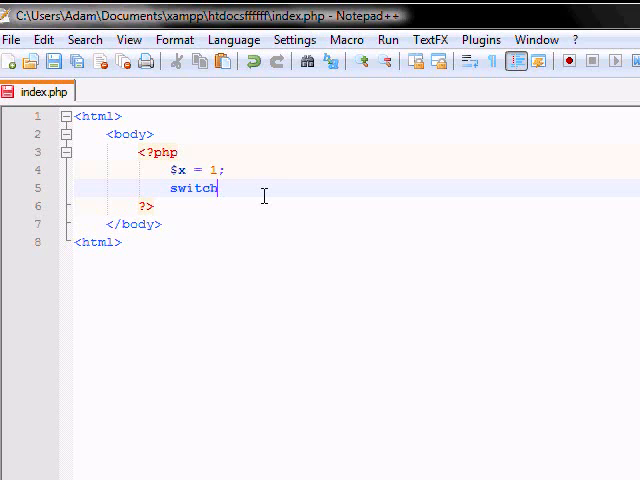
text(())
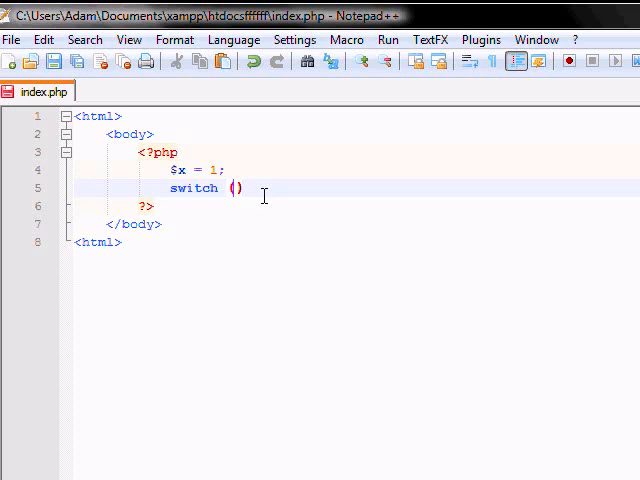
text($x)
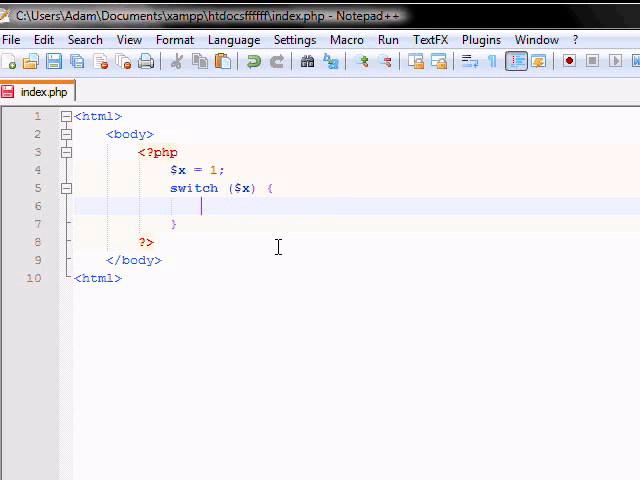
Step: Add case 1: echo "Number 1"; break; inside the switch
text(case 1)
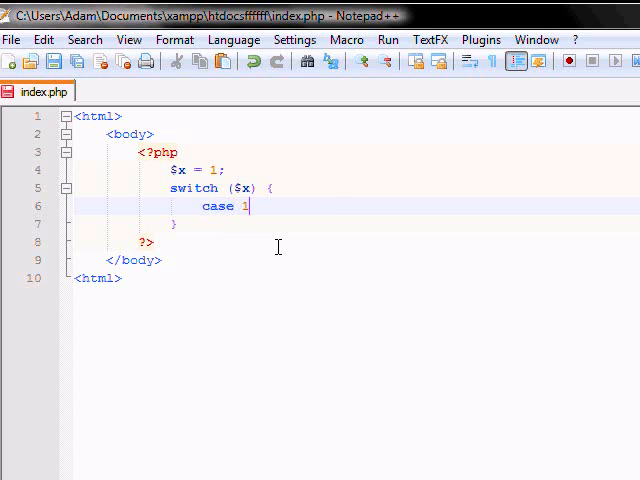
text(:)
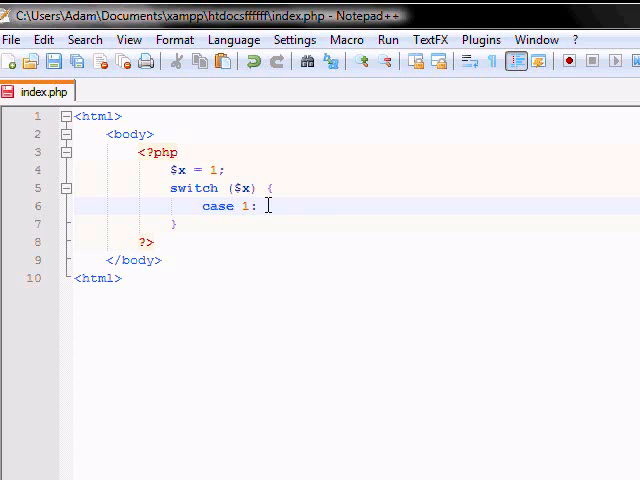
mouse_move(352, 176)
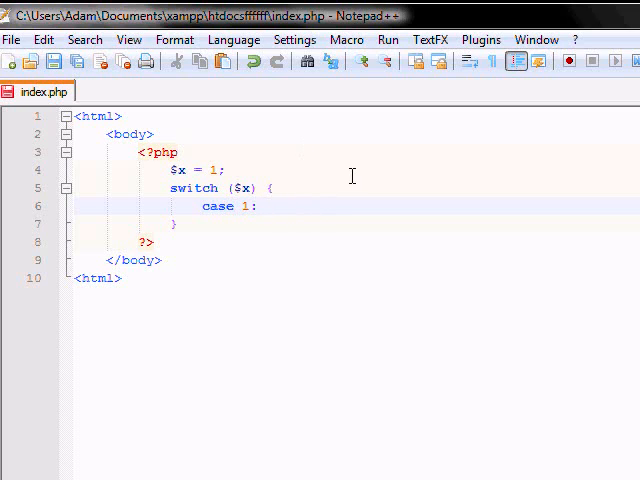
click(258, 206)
text(e)
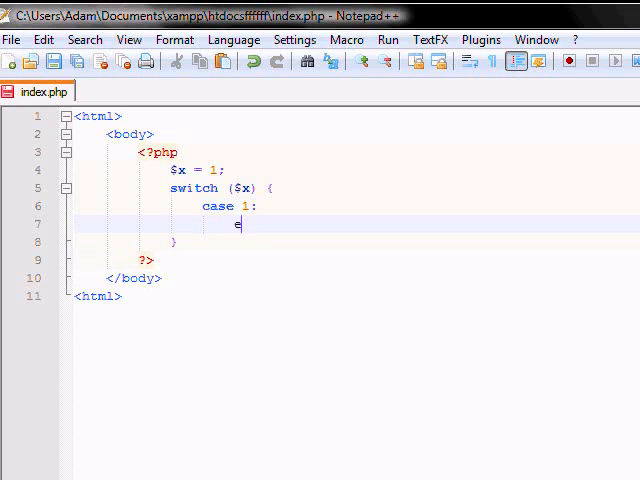
text(cho "Number 1";)
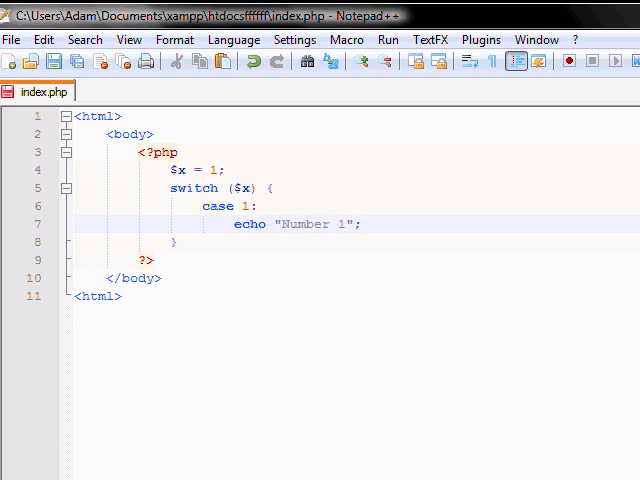
key(Enter)
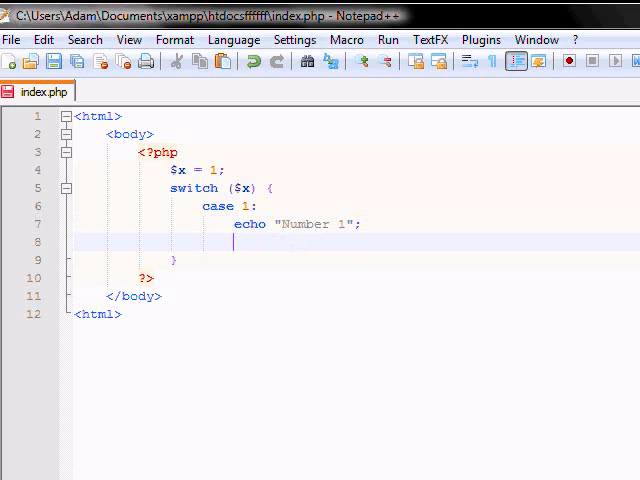
text(b)
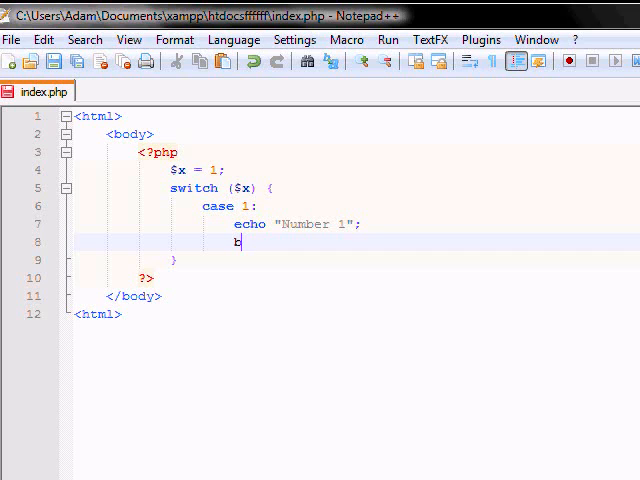
text(reak;)
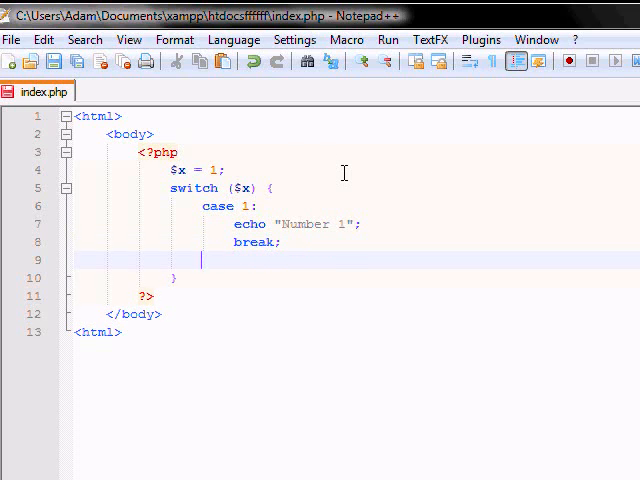
Step: Start the case 2: label after the first break
text(case 2)
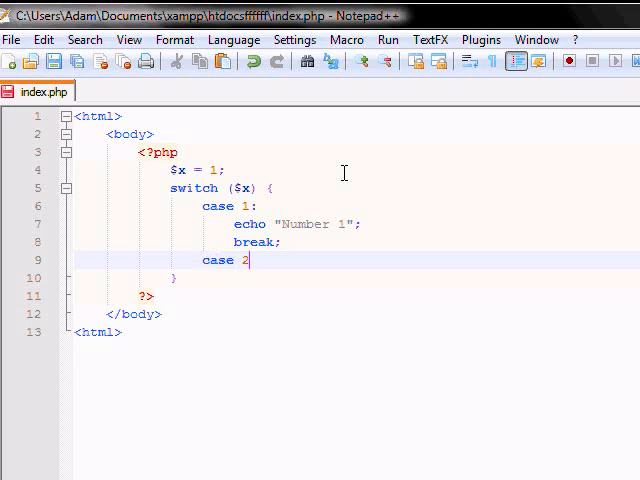
text(:)
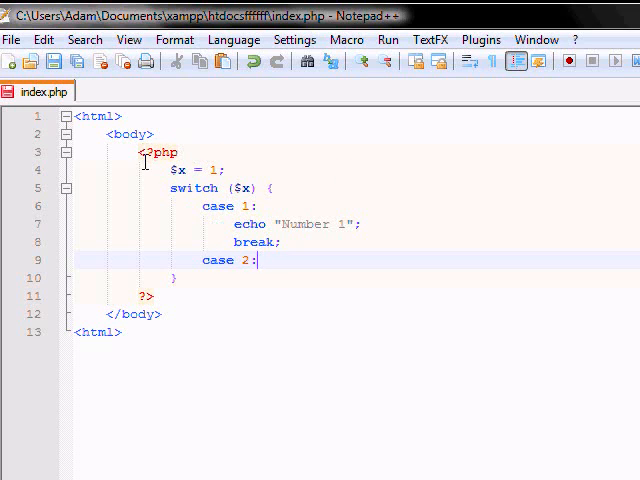
right_click(230, 206)
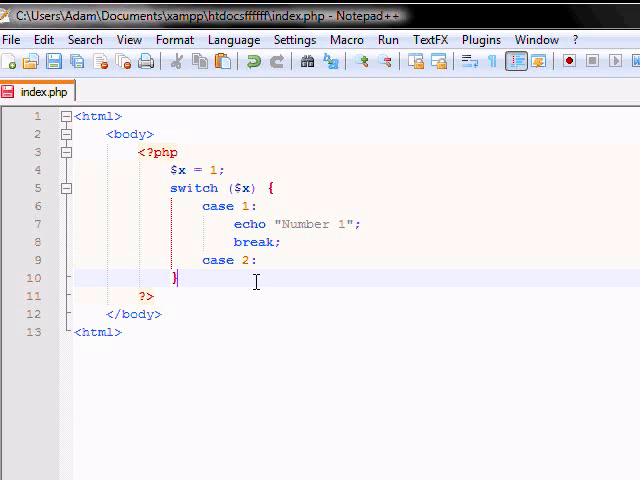
Step: Give case 2 the body echo "Number 2"; break;
key(Enter)
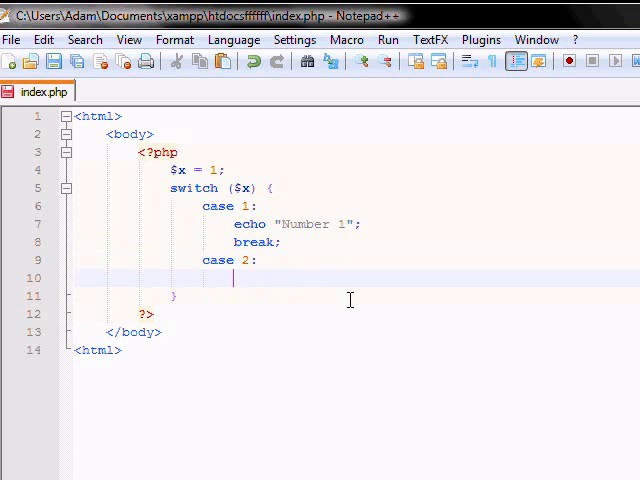
text(echo)
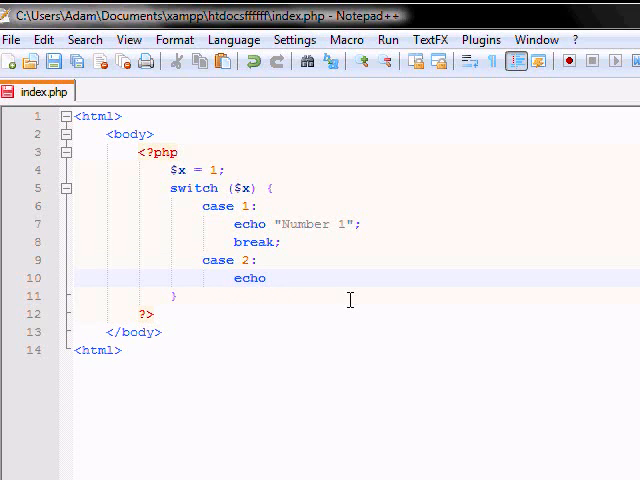
text("Number 2";)
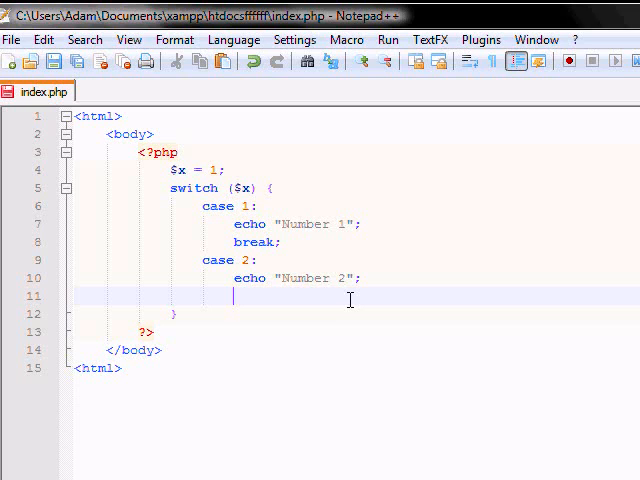
text(brea)
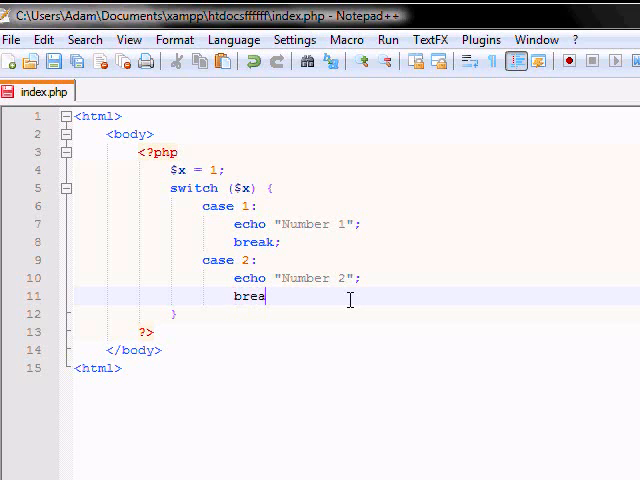
text(k;)
text(case 3)
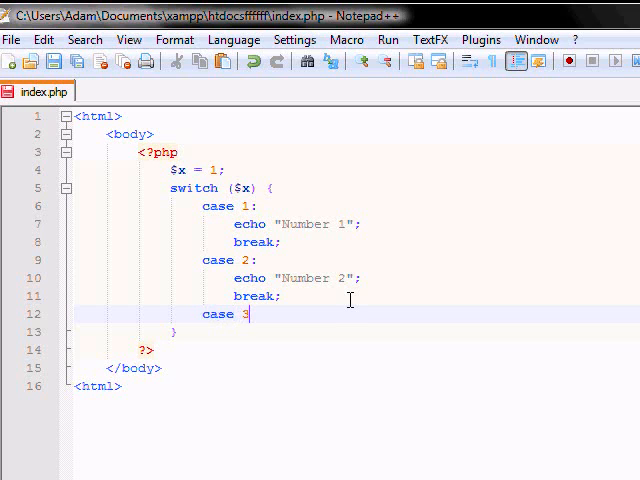
Step: Add case 3: echo "Number 3"; break; and begin the default: label
text(:)
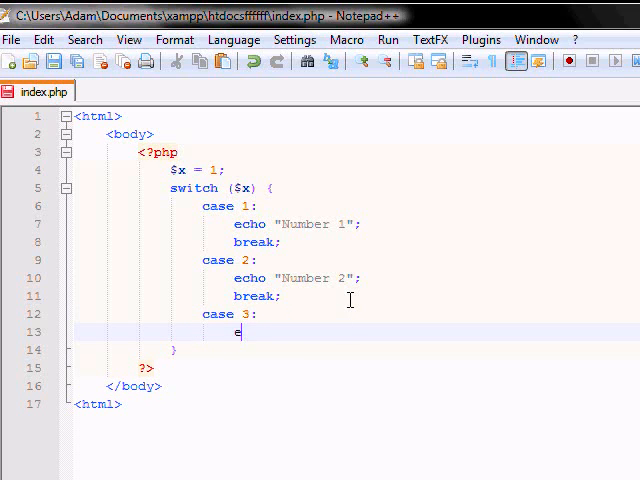
text(echo "Number 3";)
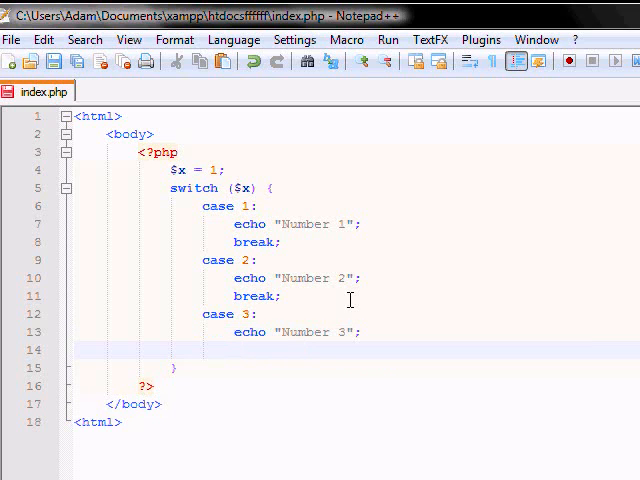
text(break;)
text(default:)
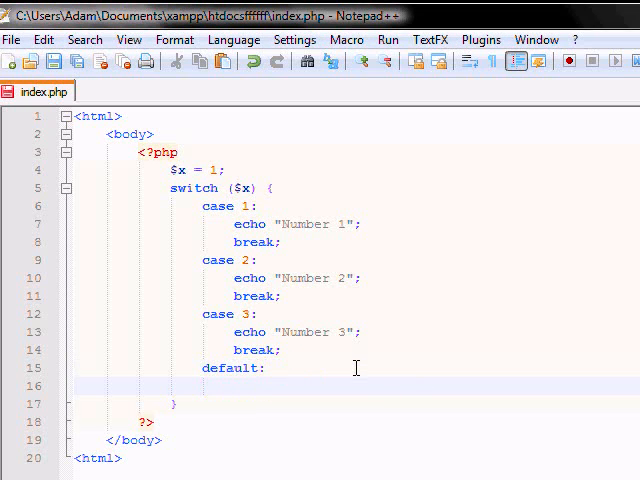
Step: Under default: write echo "there is no number between 1 and 3";
text(echo "there is no number")
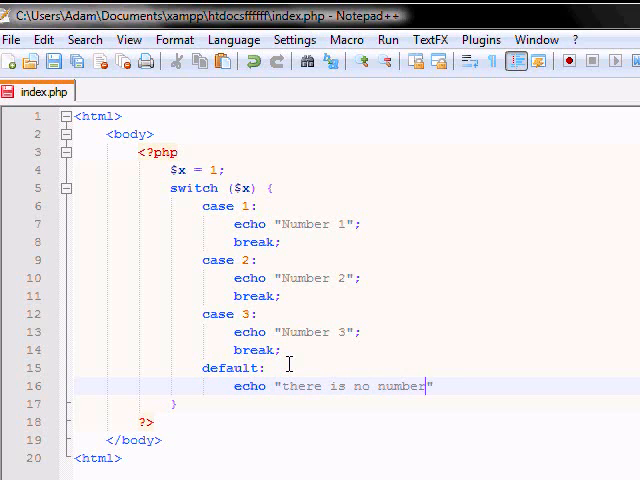
text(betew)
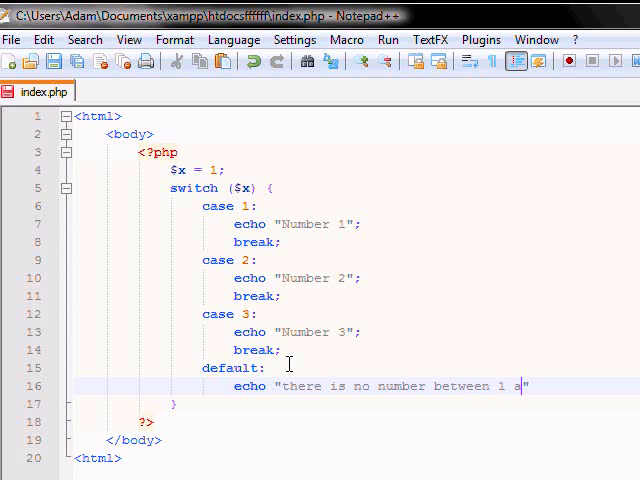
text(nd 3)
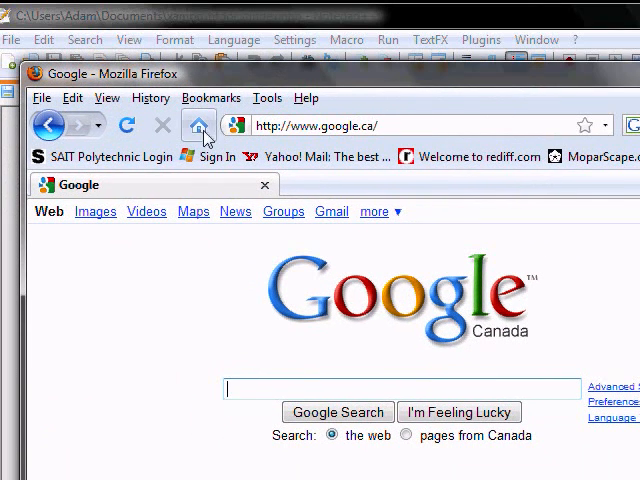
Step: Load localhost in Firefox's address bar to view the script output
text(localho)
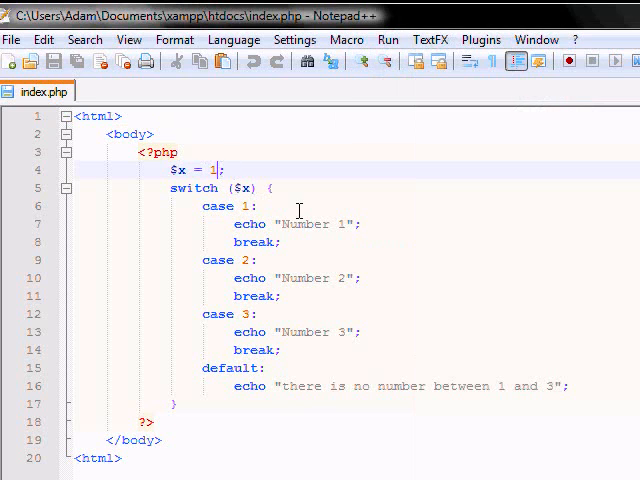
Step: Change $x from 1 to 2, then to 5, and save index.php
text(2)
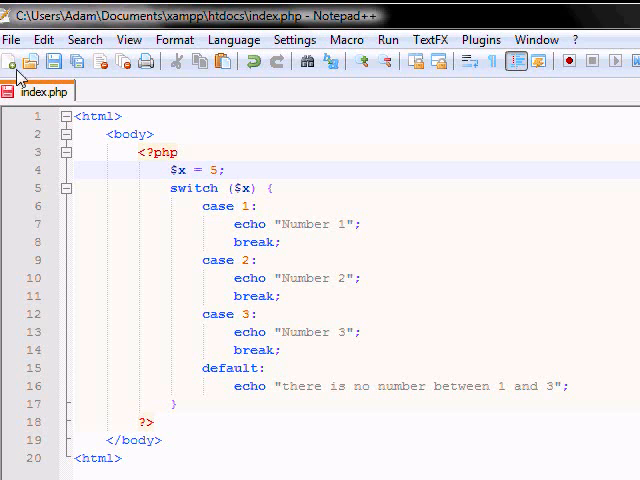
double_click(216, 206)
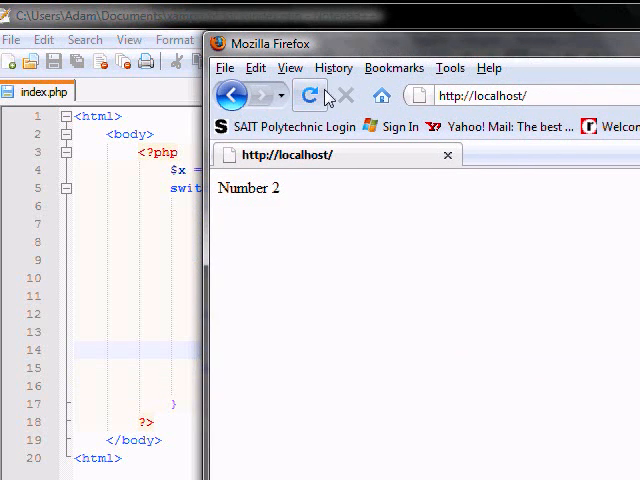
Step: Reload localhost so it shows "there is no number between 1 and 3"
click(308, 96)
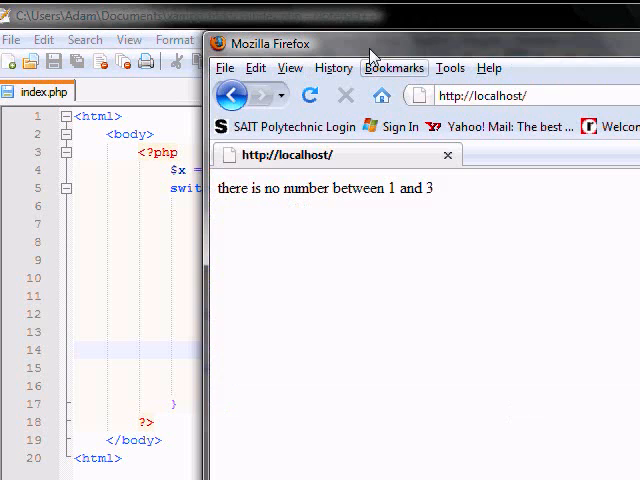
mouse_move(488, 76)
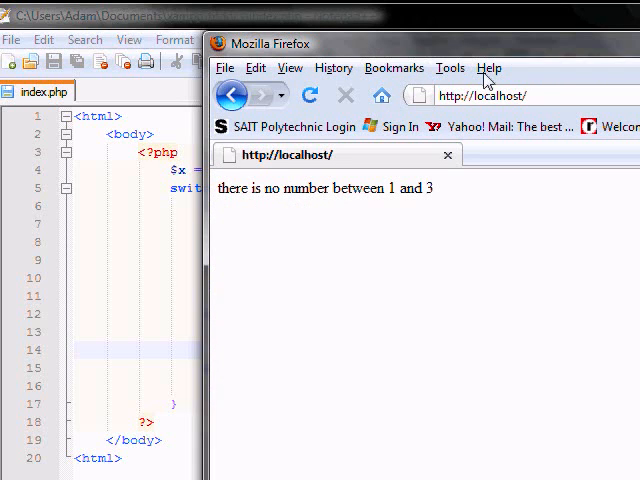
mouse_move(118, 96)
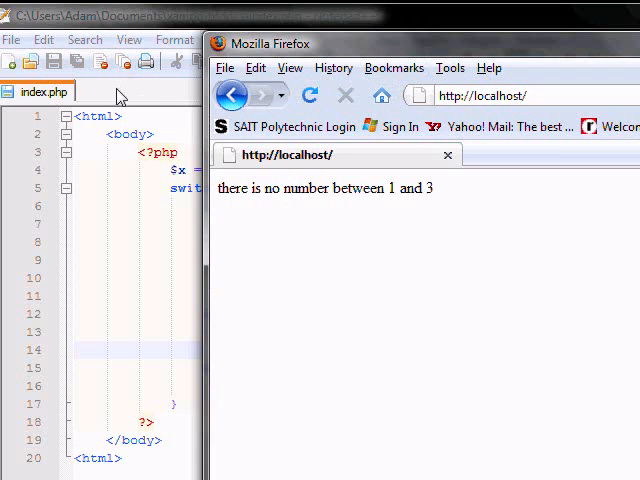